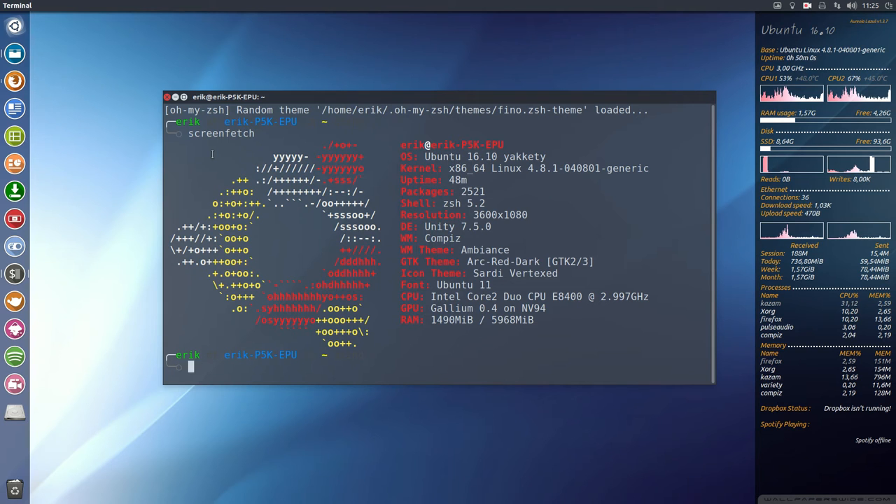
pyautogui.moveTo(647, 135)
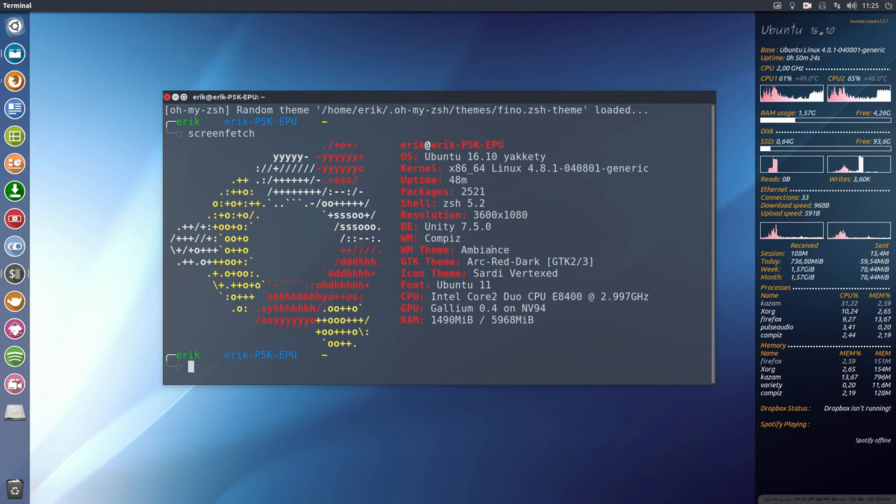
# Close the terminal and open the Sardi Icons menu on erikdubois.be in Firefox.
pyautogui.doubleClick(485, 250)
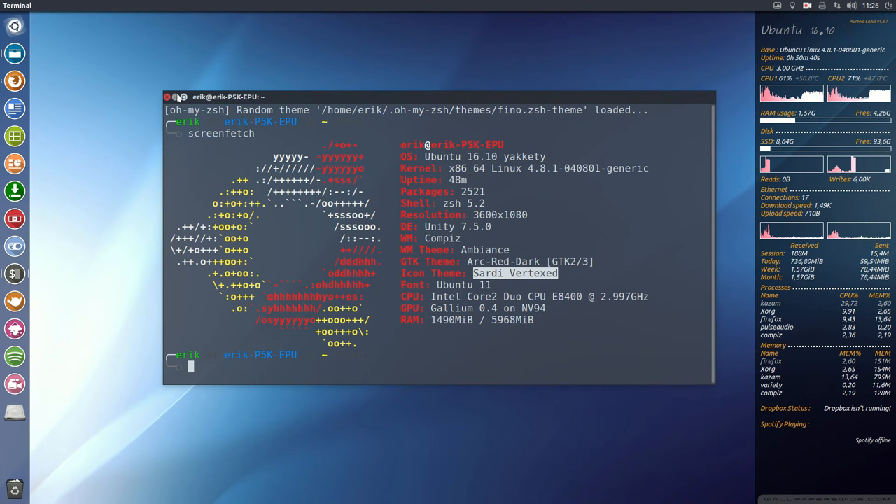
pyautogui.click(167, 97)
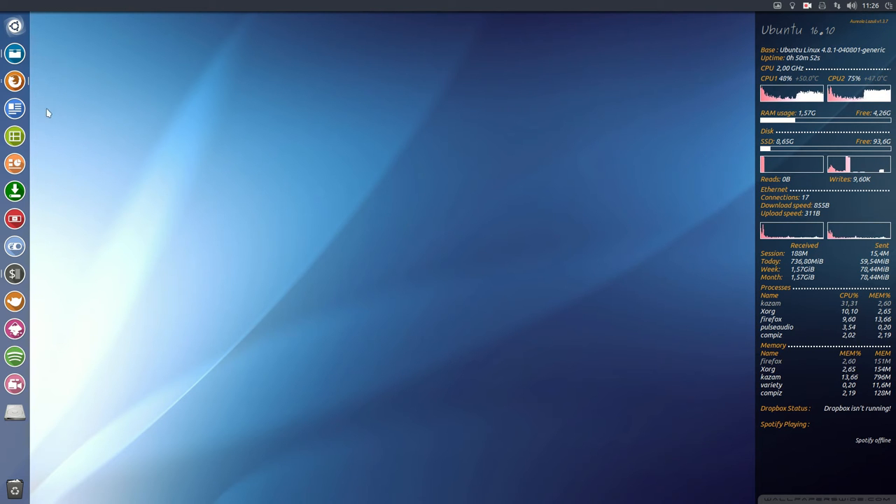
pyautogui.moveTo(14, 53)
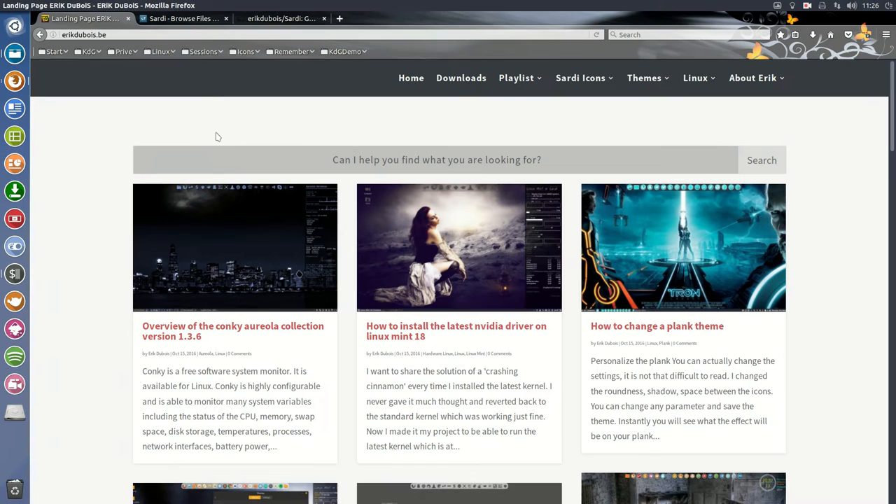
pyautogui.moveTo(586, 125)
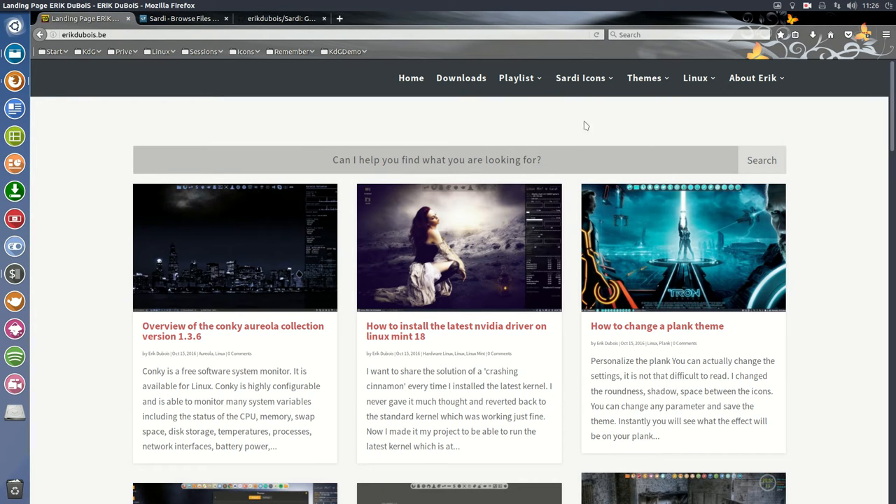
pyautogui.click(581, 78)
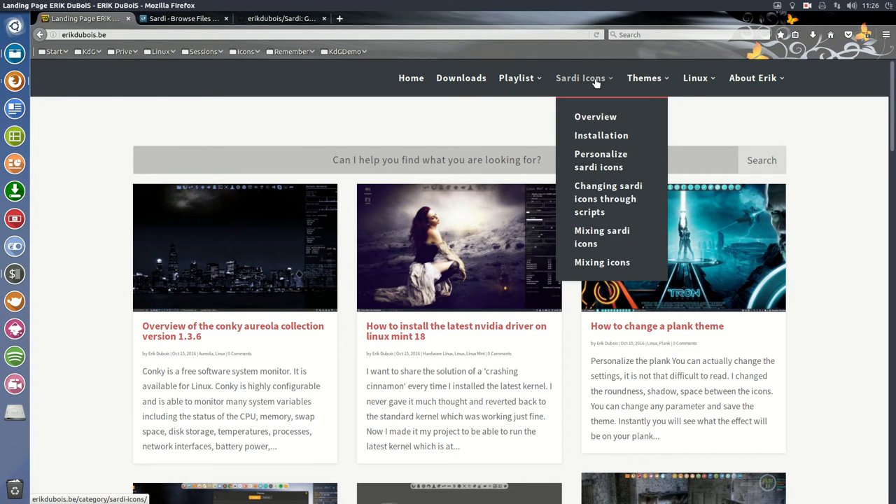
pyautogui.moveTo(373, 85)
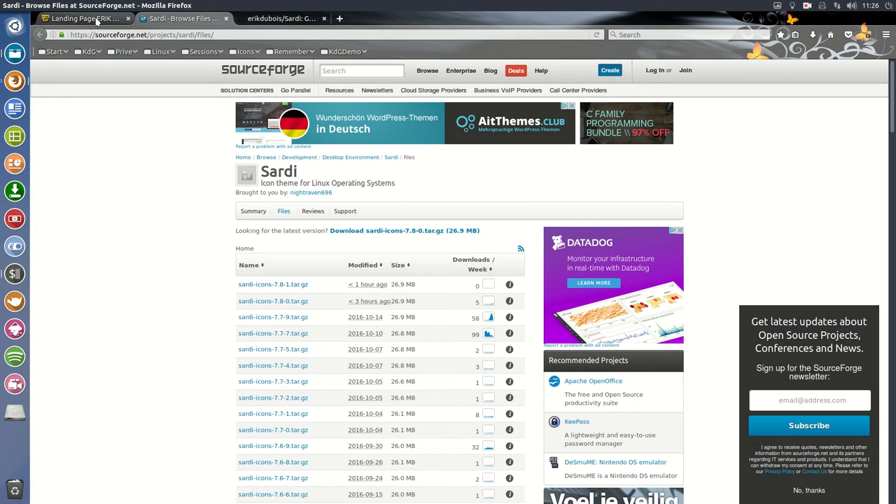
# Return to the erikdubois.be landing page tab and show its Sardi Icons menu.
pyautogui.click(91, 14)
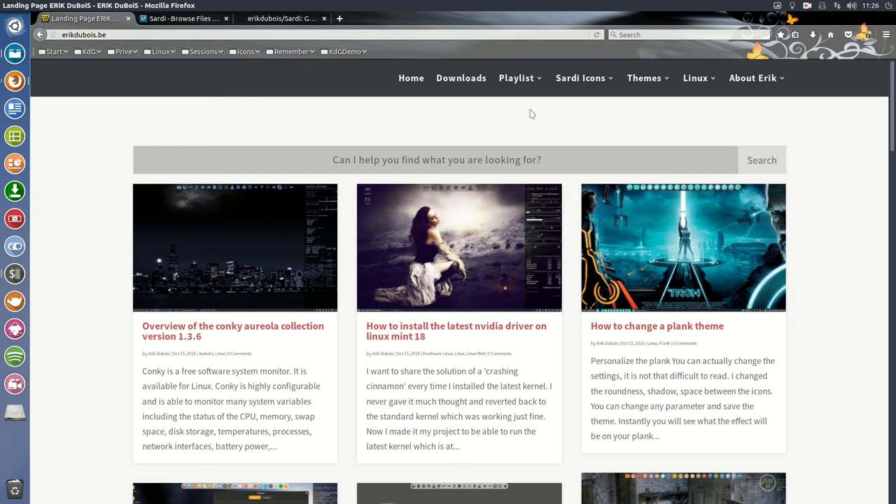
pyautogui.click(581, 78)
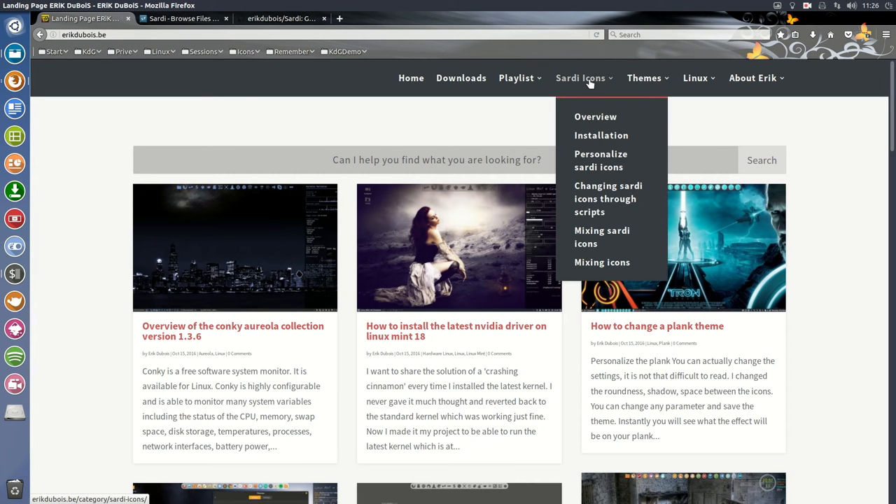
pyautogui.moveTo(589, 120)
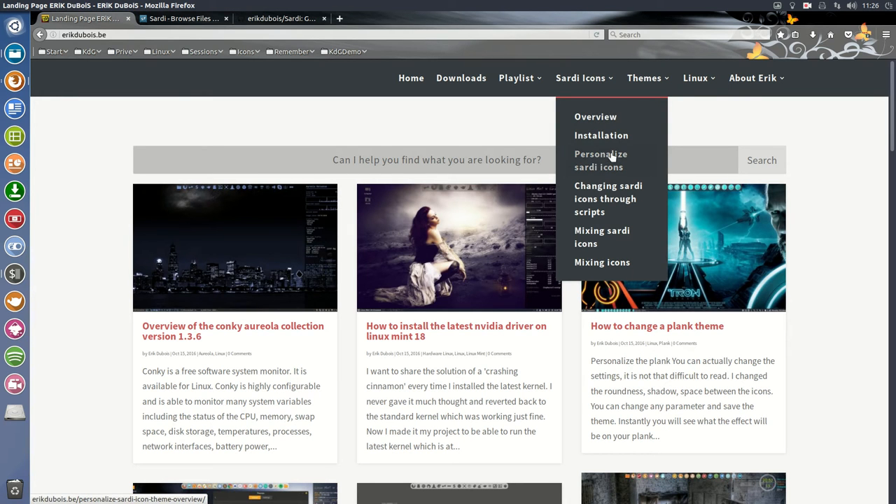
pyautogui.moveTo(587, 173)
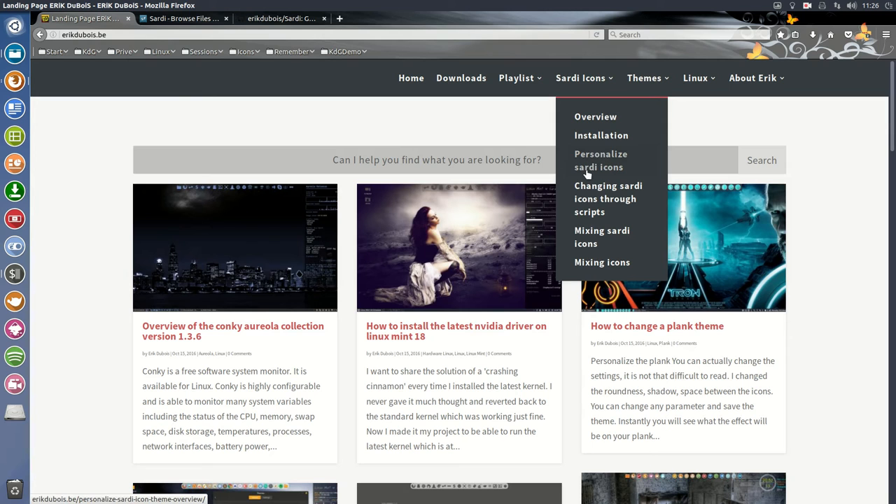
pyautogui.moveTo(585, 167)
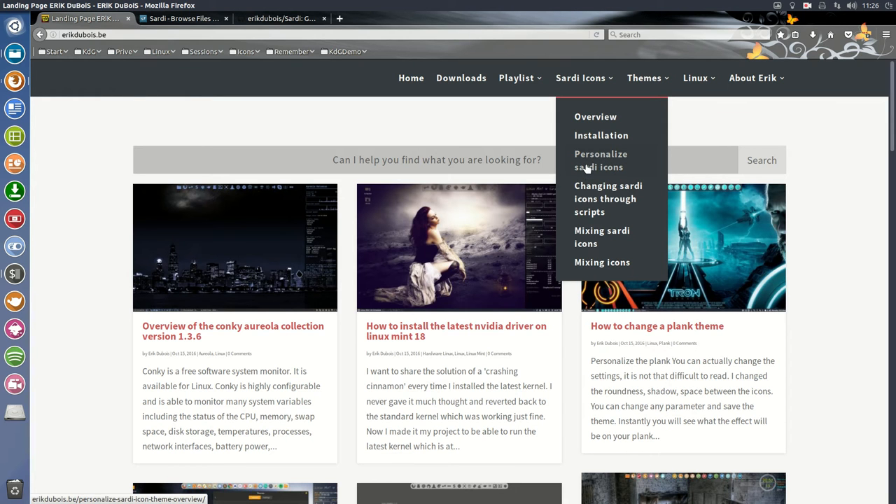
pyautogui.moveTo(708, 269)
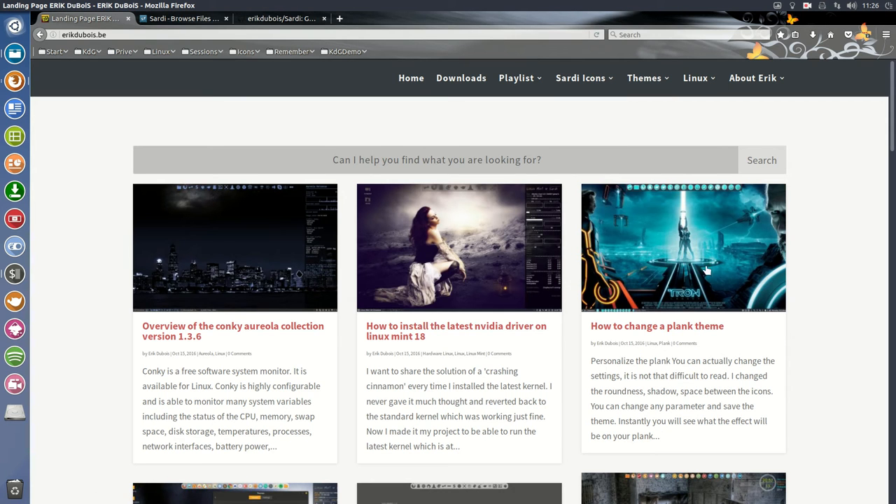
pyautogui.moveTo(704, 190)
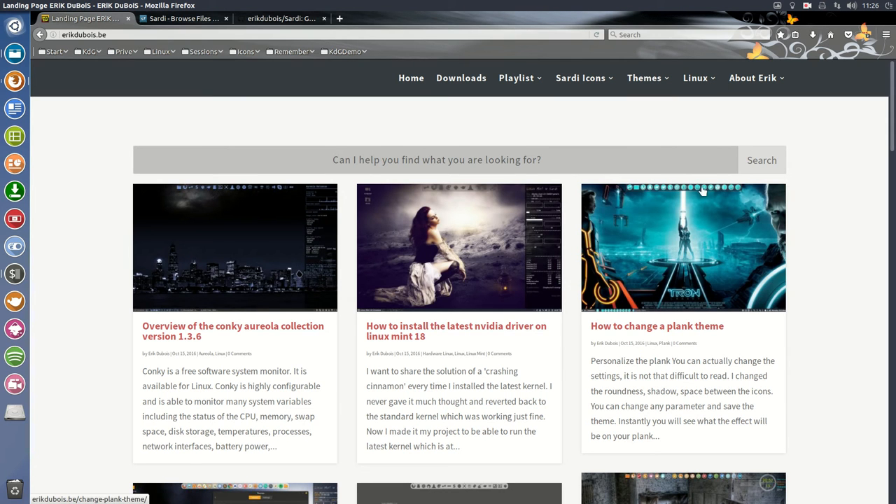
pyautogui.moveTo(485, 194)
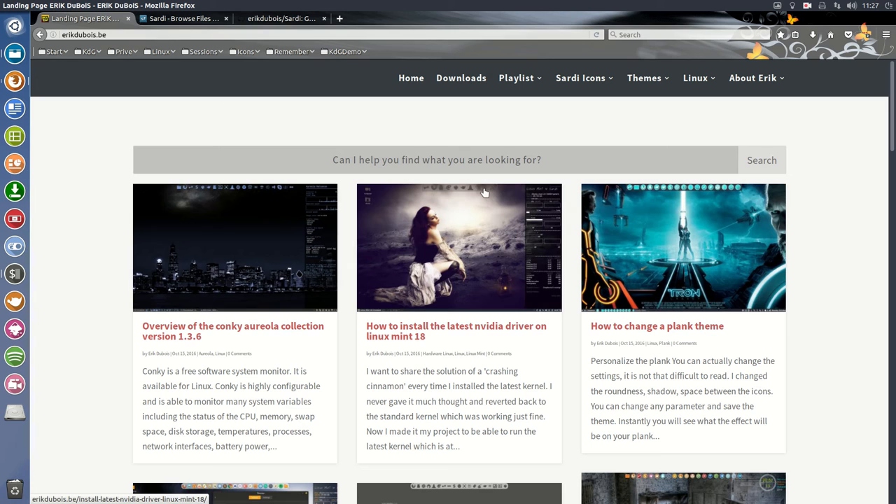
pyautogui.moveTo(502, 191)
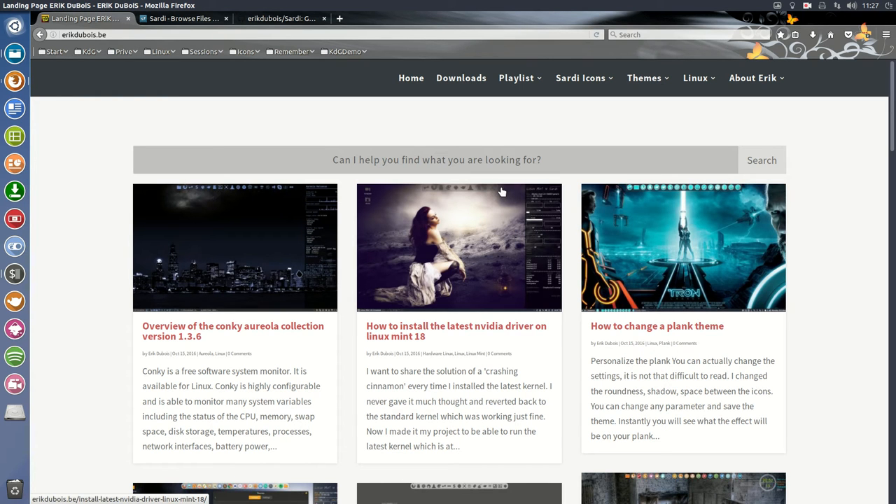
pyautogui.moveTo(550, 450)
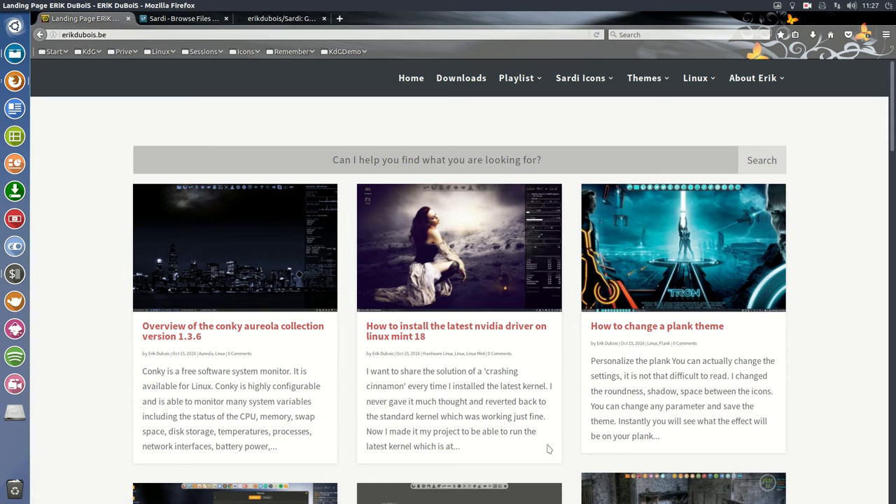
pyautogui.moveTo(662, 489)
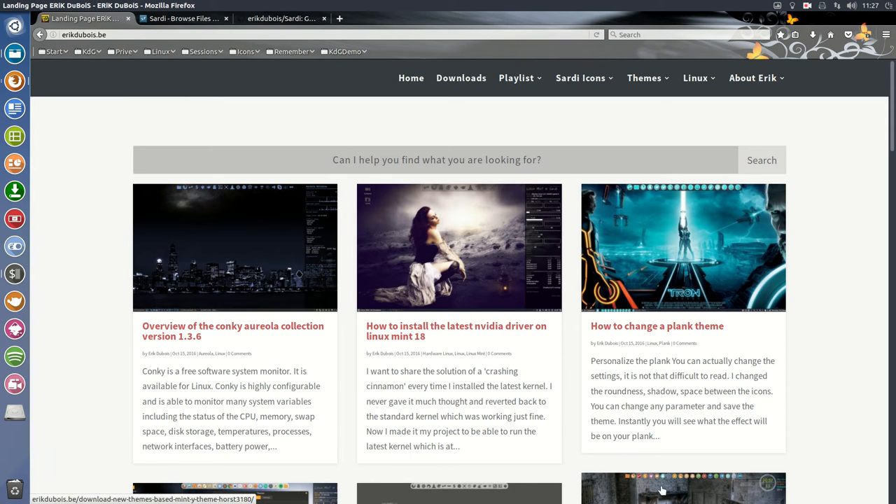
# Show the Sardi Icons dropdown listing overview, installation and mixing-icons guides.
pyautogui.click(580, 78)
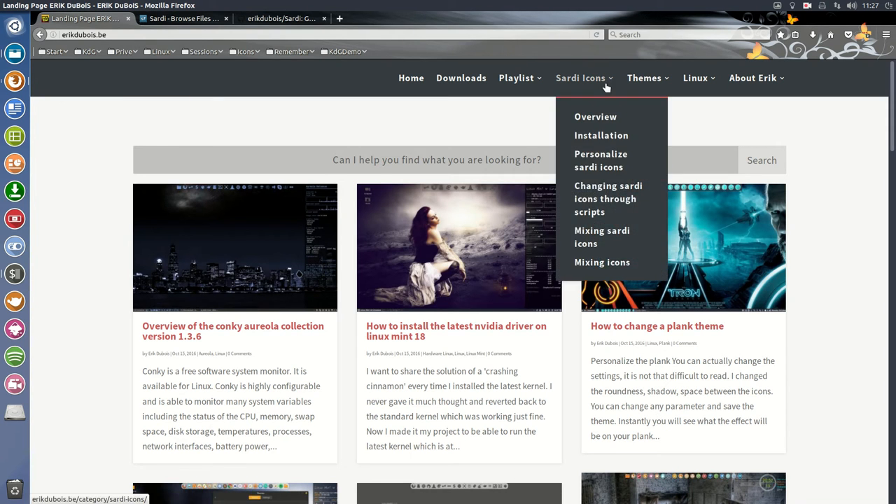
pyautogui.moveTo(613, 205)
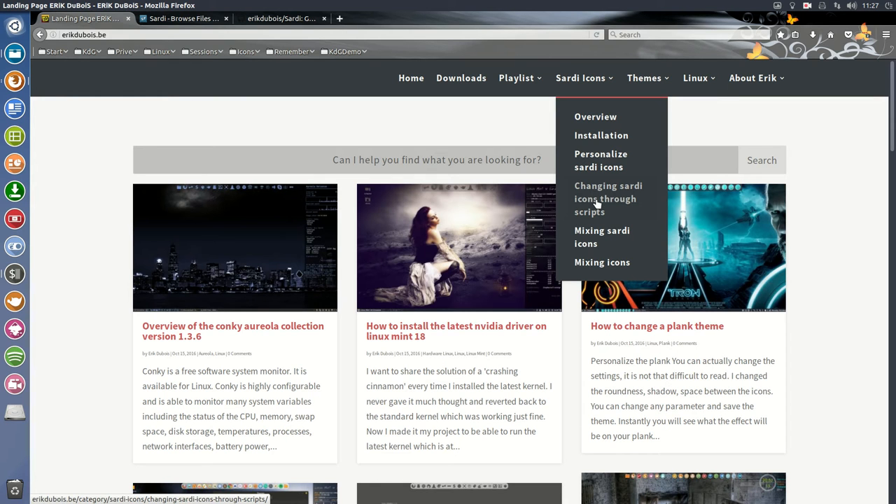
pyautogui.moveTo(588, 214)
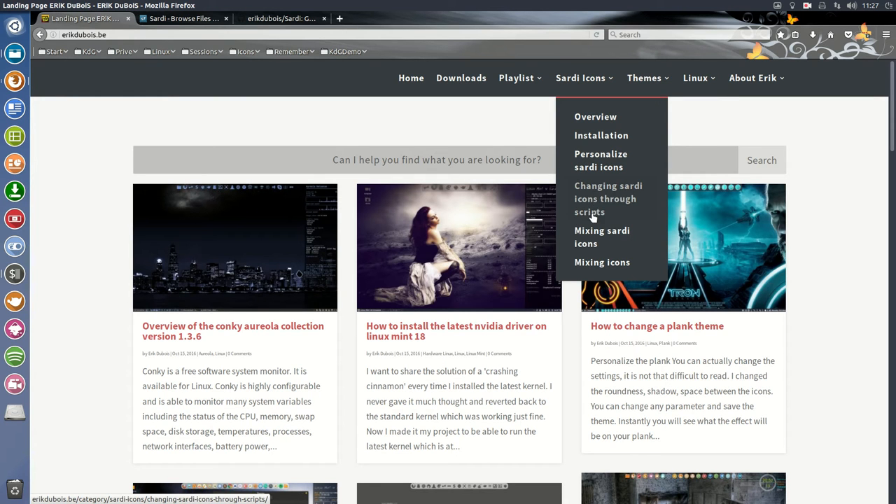
pyautogui.moveTo(592, 243)
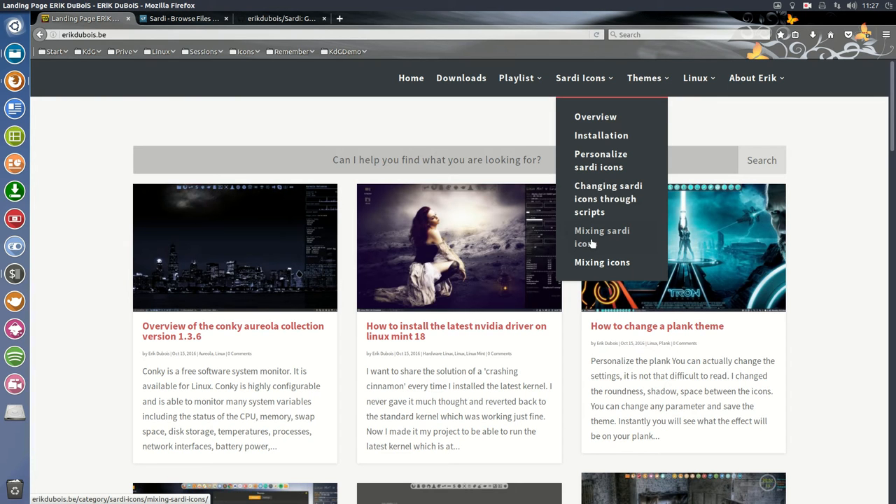
pyautogui.moveTo(591, 262)
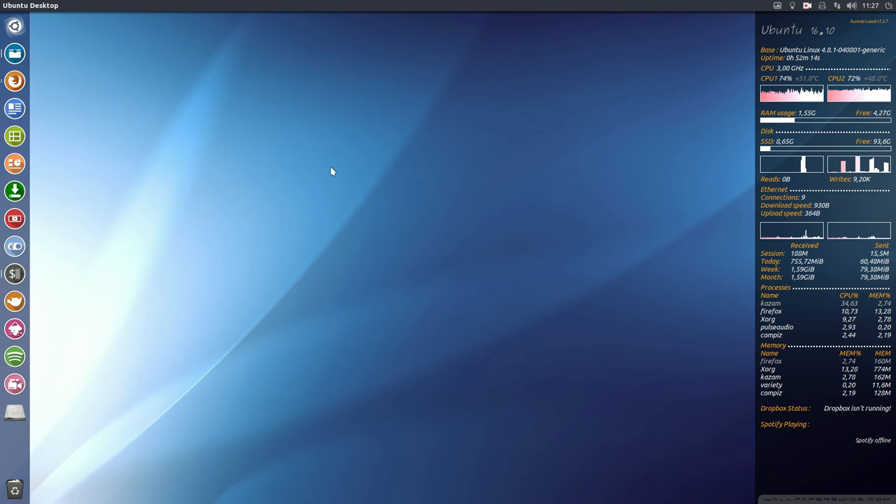
pyautogui.moveTo(39, 349)
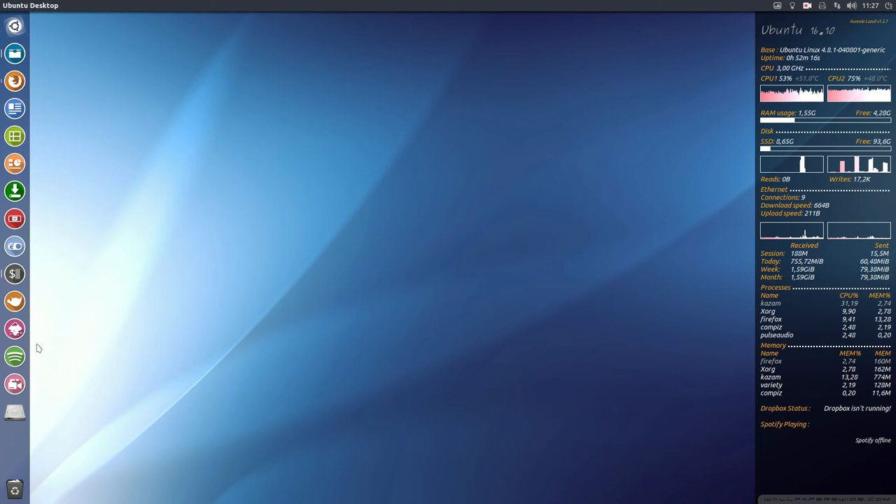
pyautogui.moveTo(15, 246)
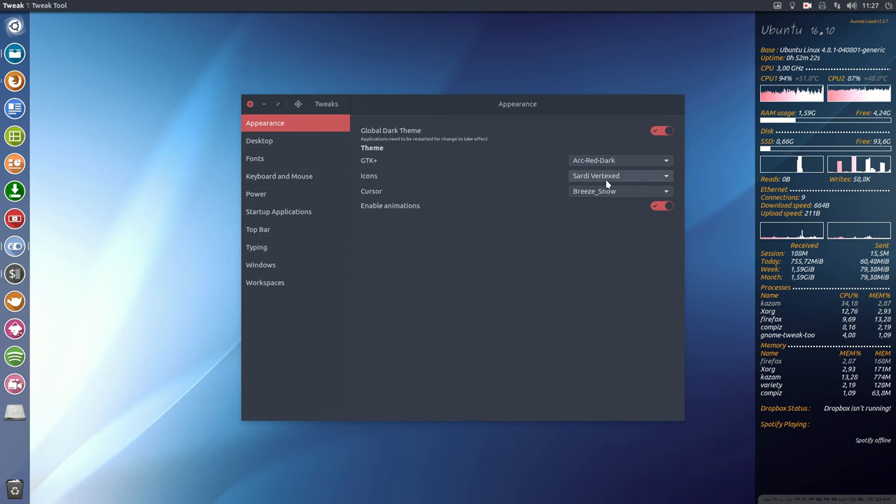
# Change the Icons theme dropdown from Sardi Vertexed to plain Sardi.
pyautogui.click(618, 176)
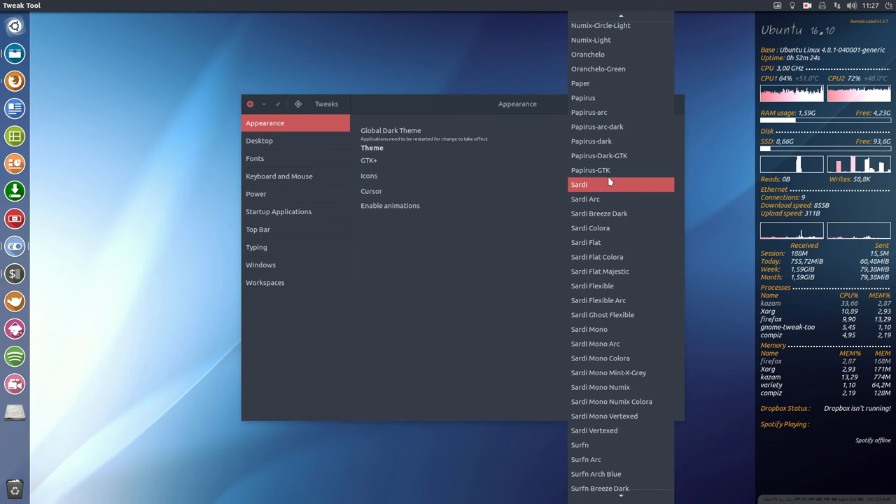
pyautogui.click(584, 184)
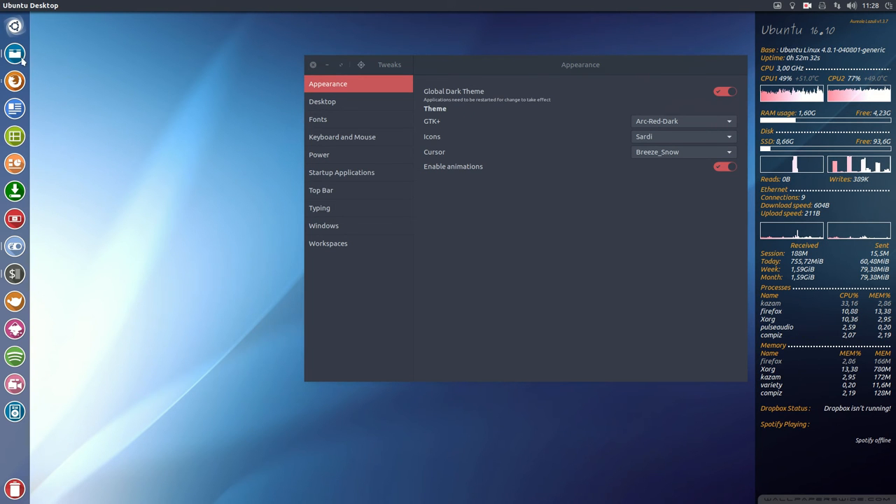
# Launch Files beside Tweak Tool to preview Home folder icons.
pyautogui.click(15, 52)
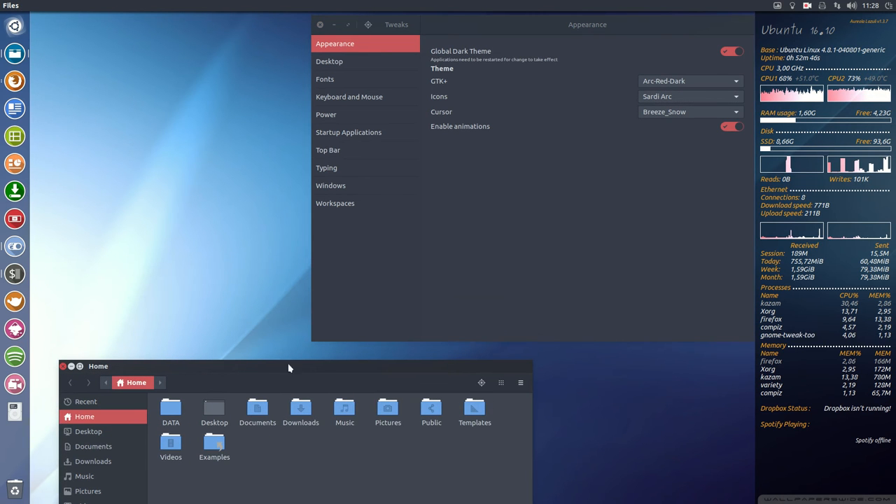
pyautogui.moveTo(712, 81)
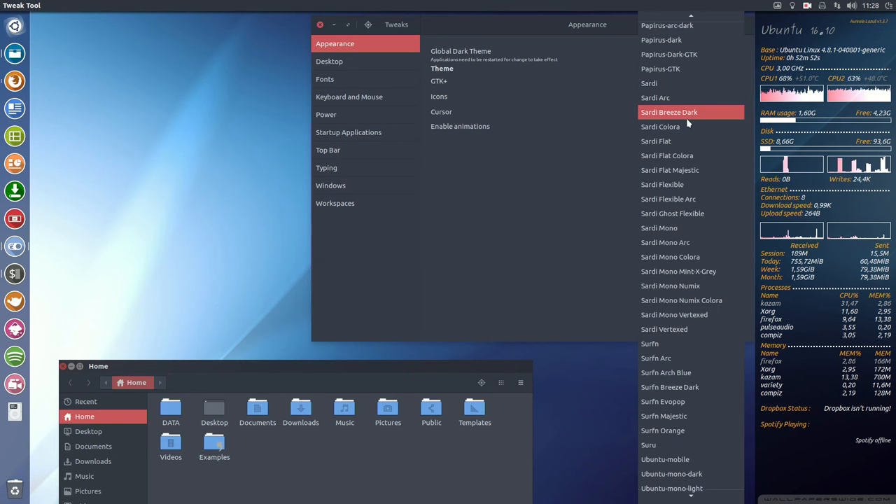
# Preview Sardi Colora, Flat, Flat Colora, Flat Majestic, Flexible and Ghost Flexible icon themes.
pyautogui.click(669, 112)
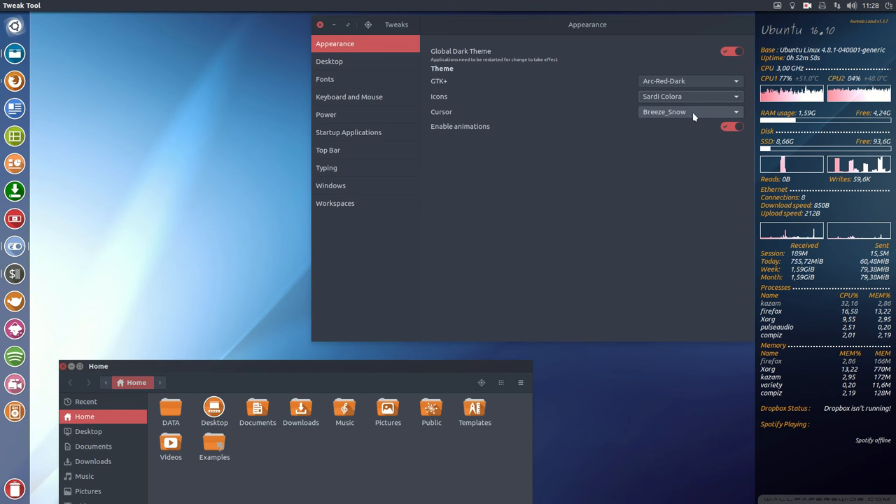
pyautogui.click(690, 96)
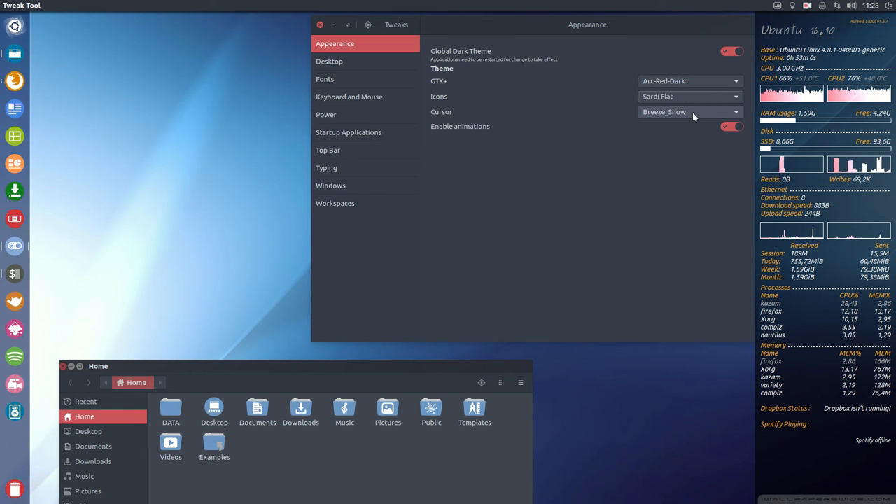
pyautogui.click(690, 96)
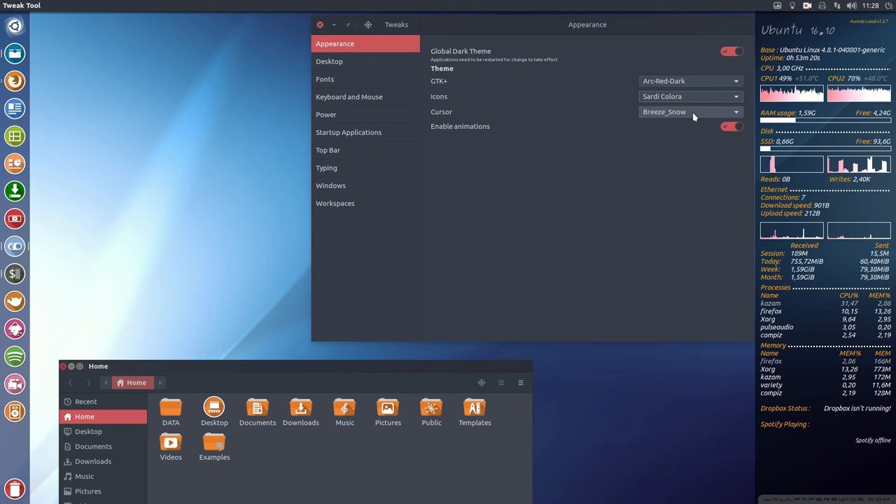
pyautogui.click(690, 96)
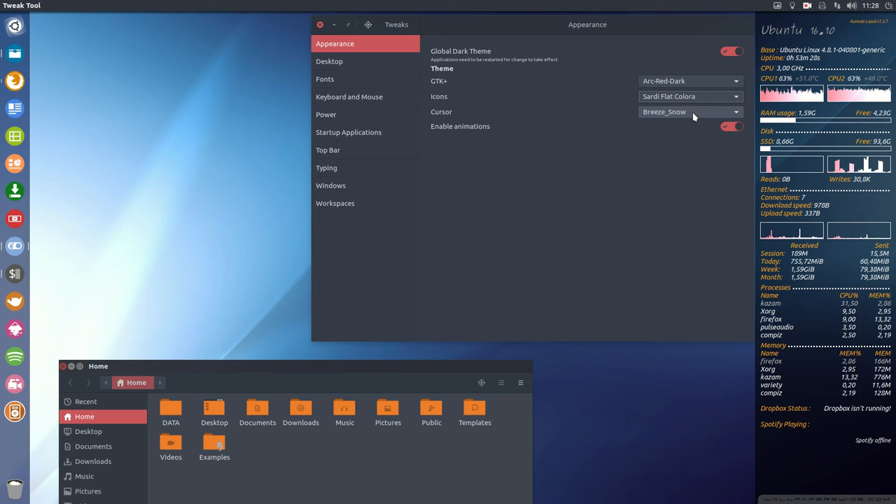
pyautogui.click(690, 96)
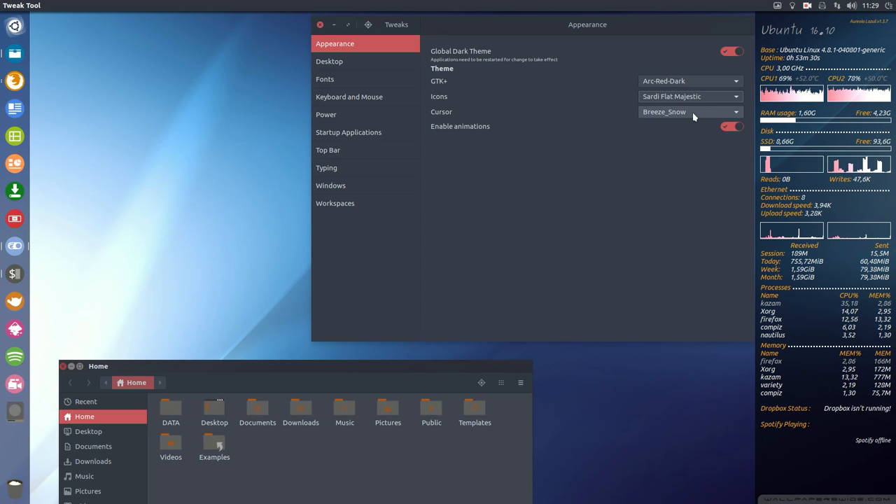
pyautogui.click(690, 96)
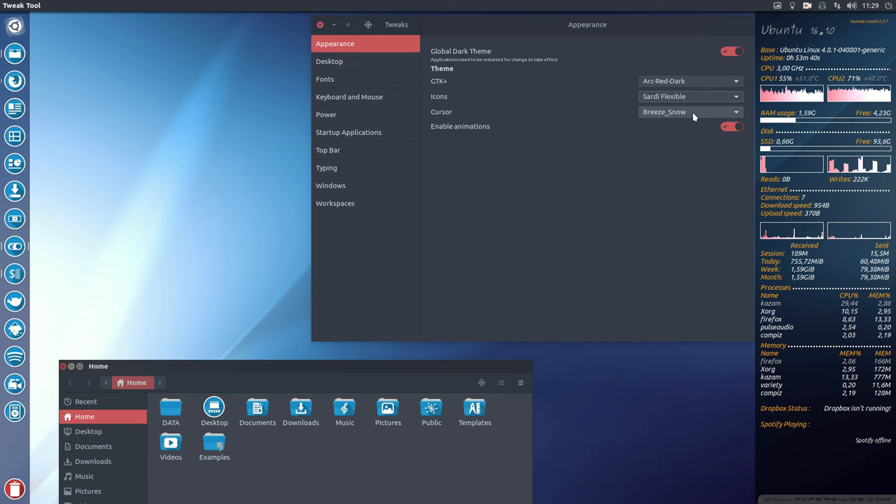
pyautogui.click(690, 96)
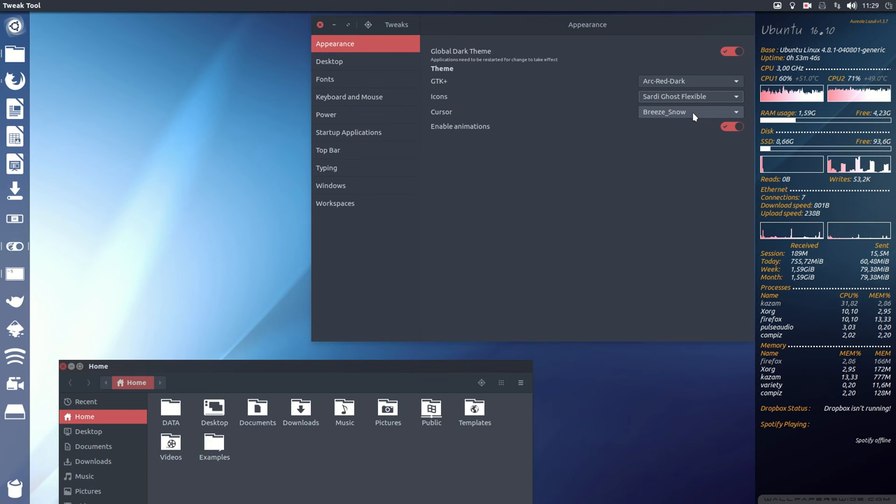
# Preview the Sardi Mono variants, settle on Sardi Vertexed, and close Tweak Tool.
pyautogui.click(690, 96)
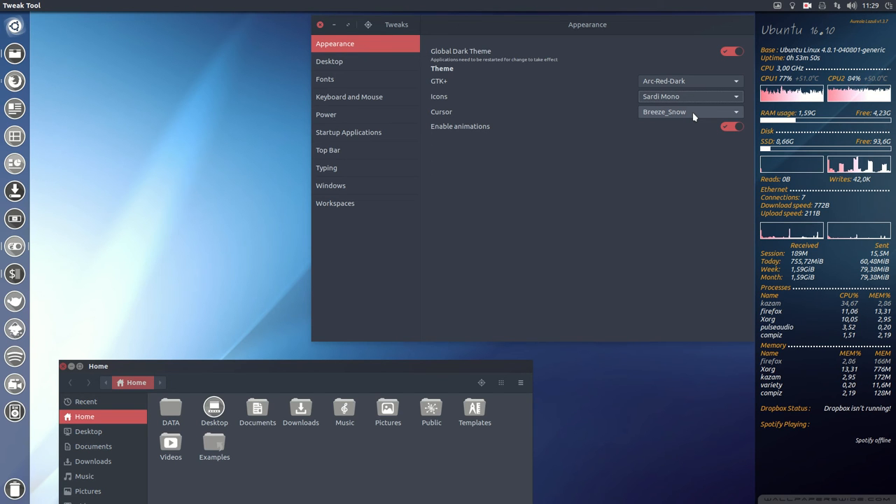
pyautogui.click(689, 96)
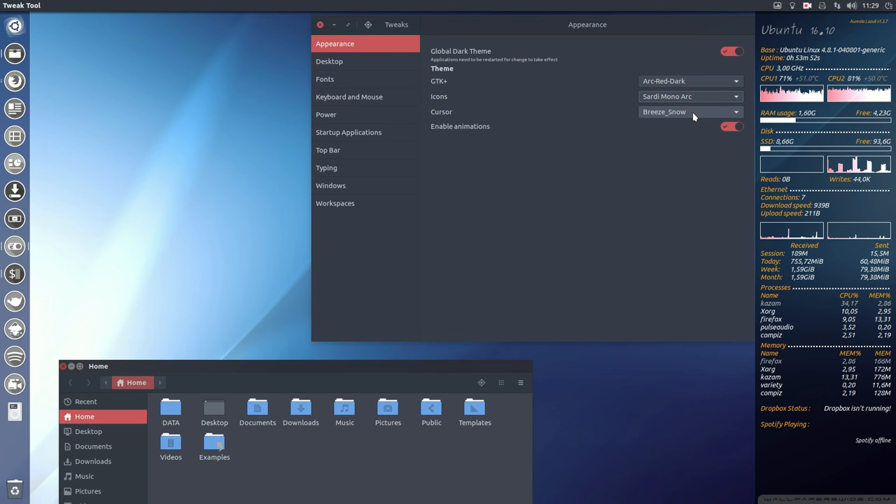
pyautogui.click(690, 96)
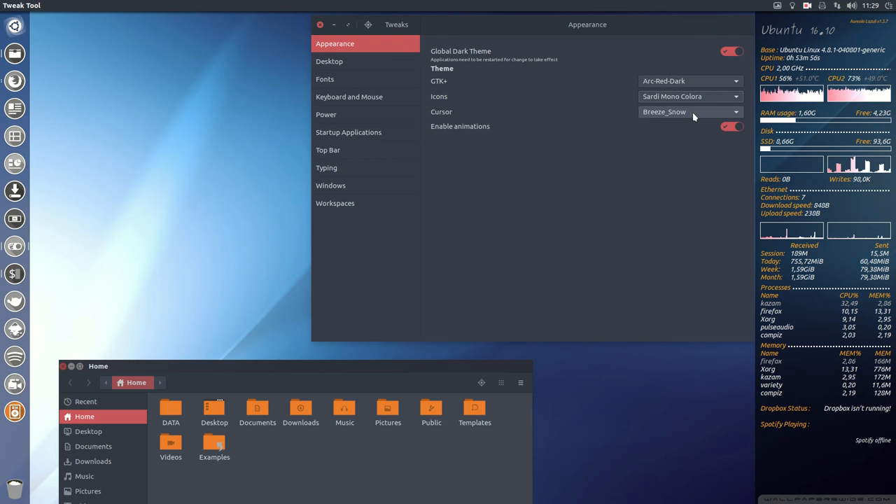
pyautogui.click(690, 96)
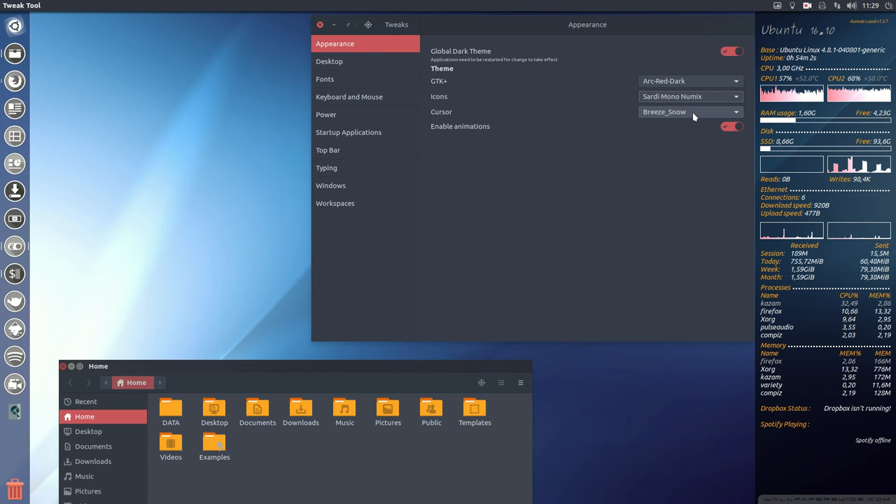
pyautogui.click(690, 95)
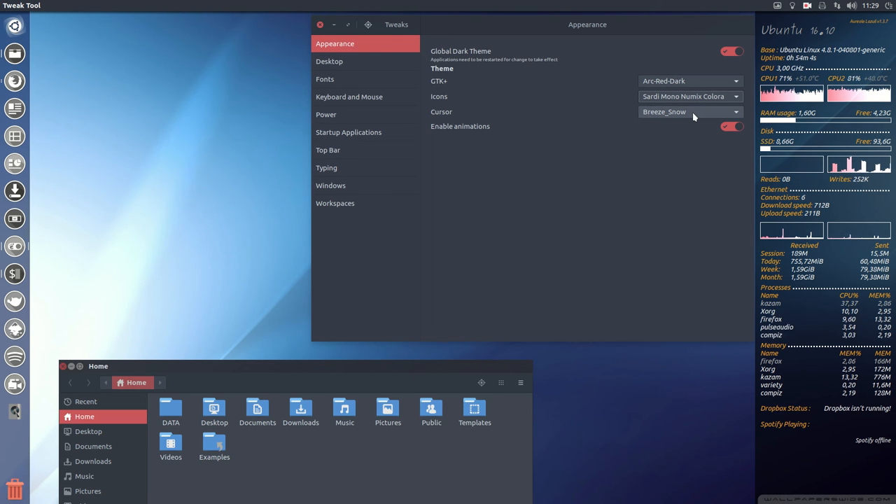
pyautogui.moveTo(347, 440)
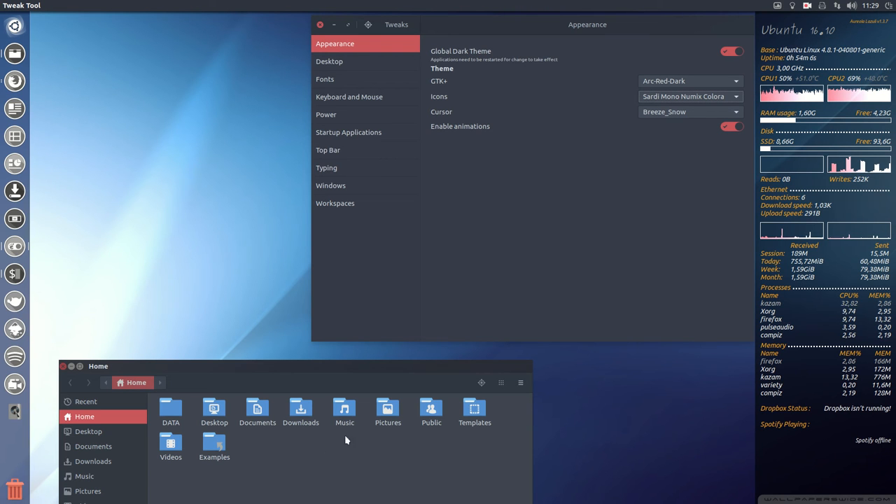
pyautogui.click(257, 410)
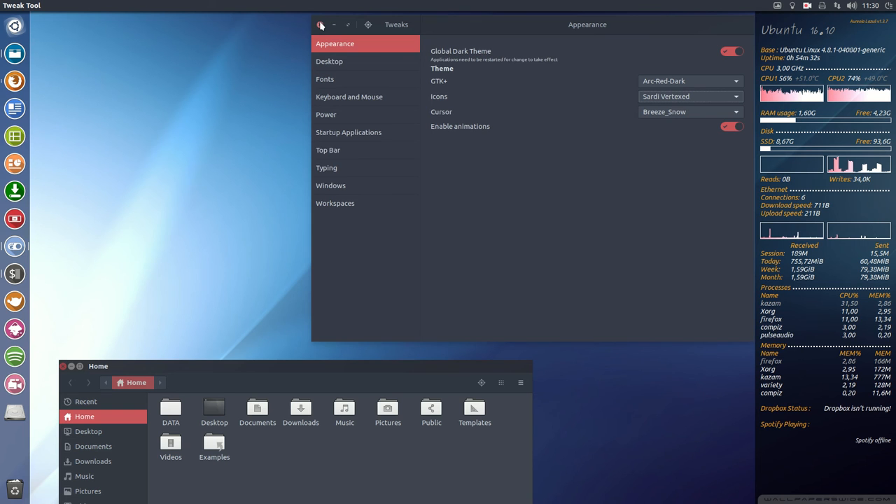
pyautogui.click(320, 24)
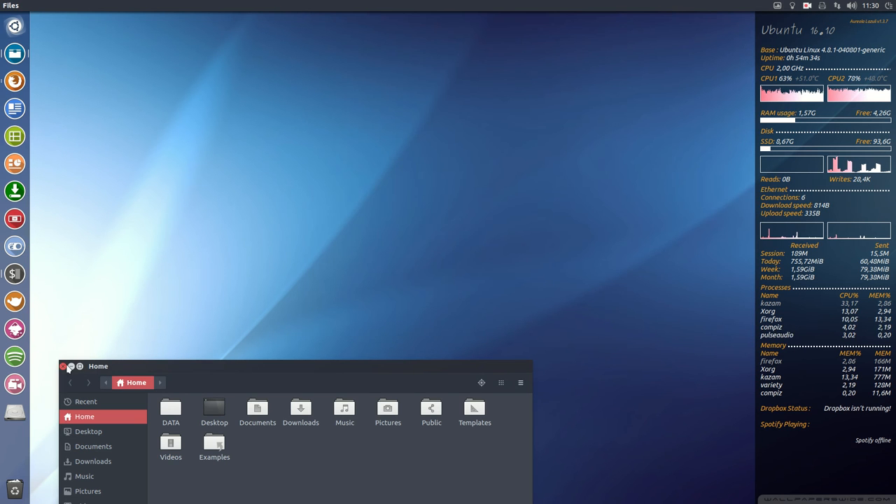
# Close the Home folder window and search the Dash for 'termin'.
pyautogui.click(68, 367)
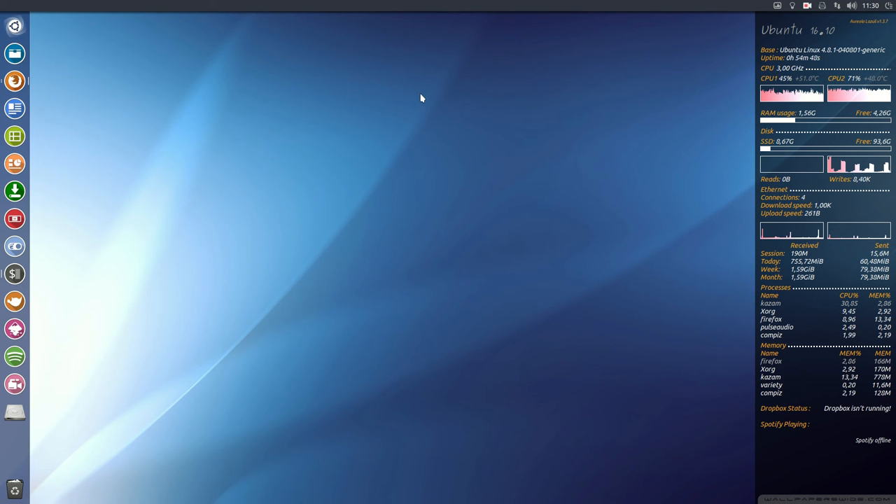
pyautogui.write('termin')
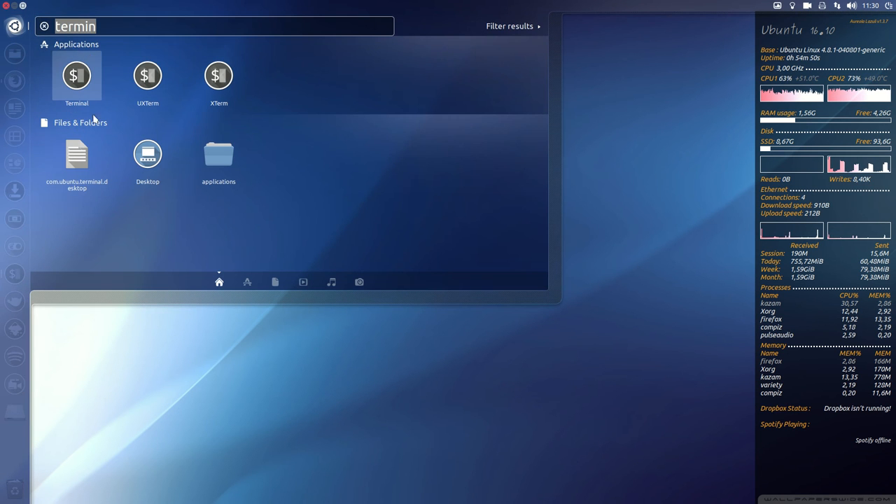
# Expand the Dash's full installed applications list and scroll through the themed icons.
pyautogui.click(247, 282)
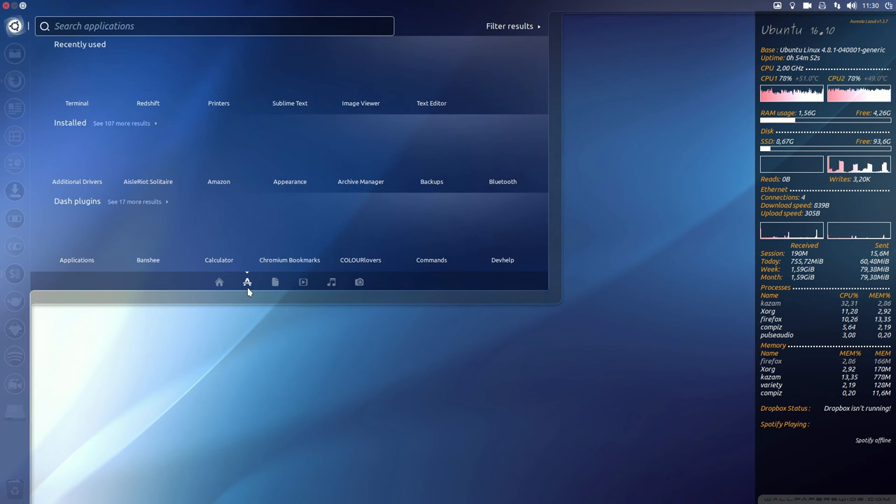
pyautogui.click(121, 123)
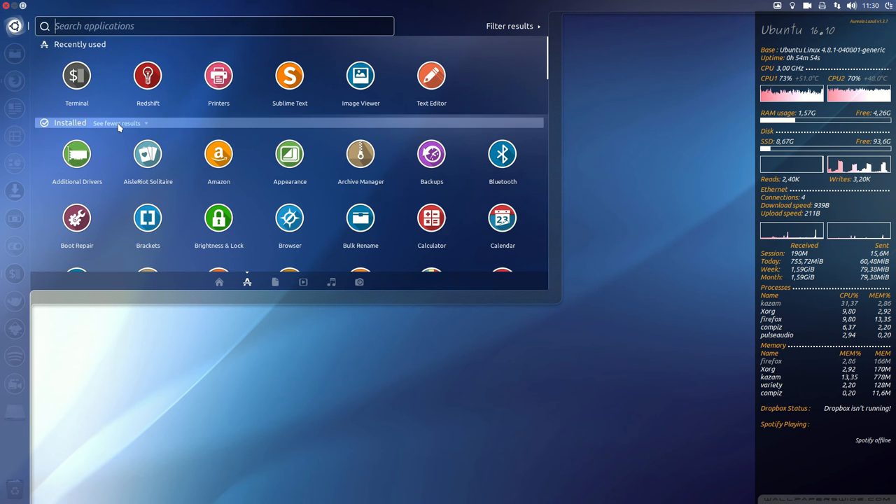
pyautogui.scroll(-3)
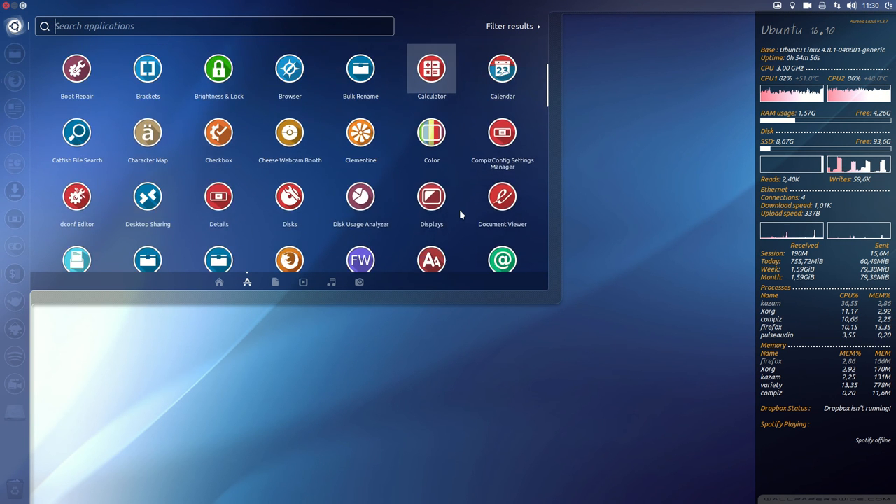
pyautogui.scroll(-3)
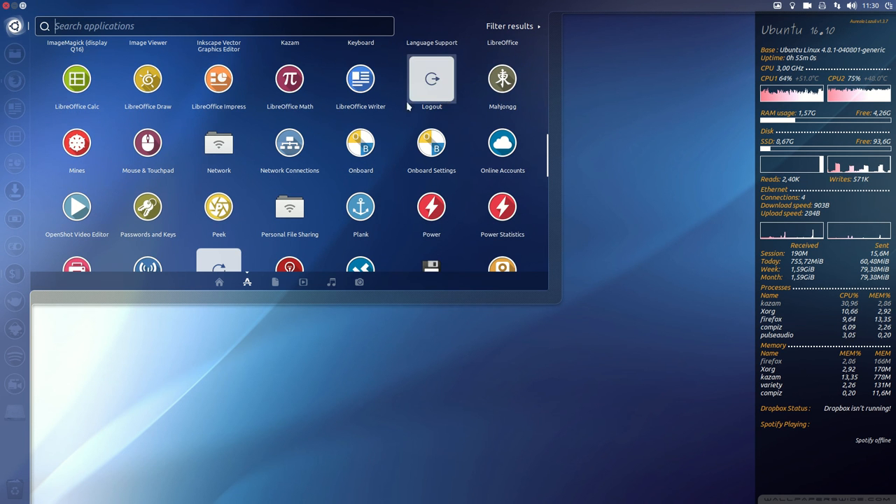
pyautogui.scroll(-3)
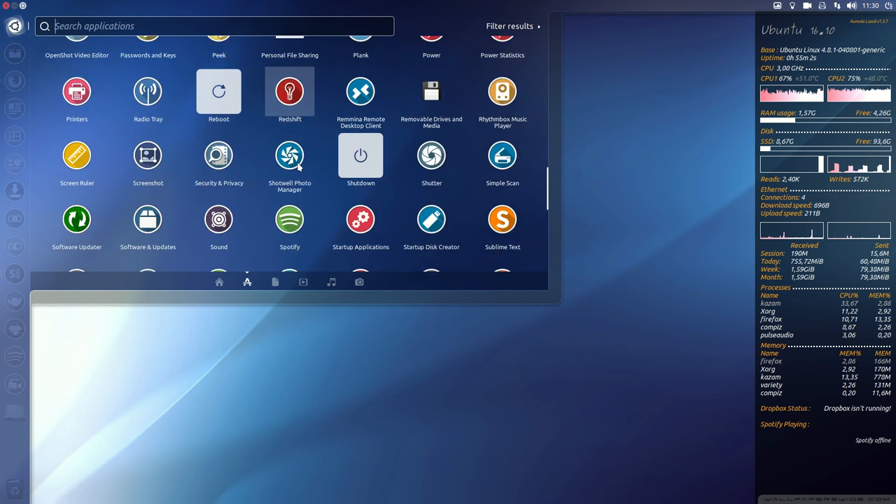
pyautogui.scroll(-3)
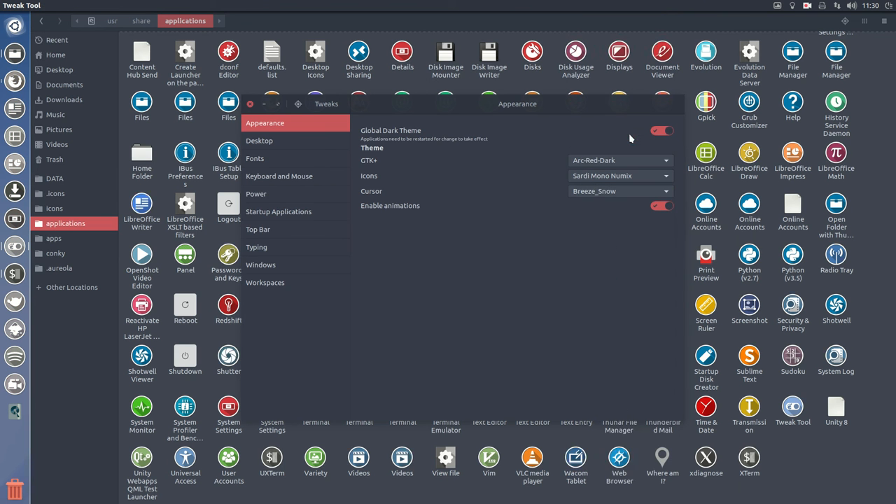
# Set the icon theme to Sardi Flexible Arc and scroll the applications folder.
pyautogui.click(249, 103)
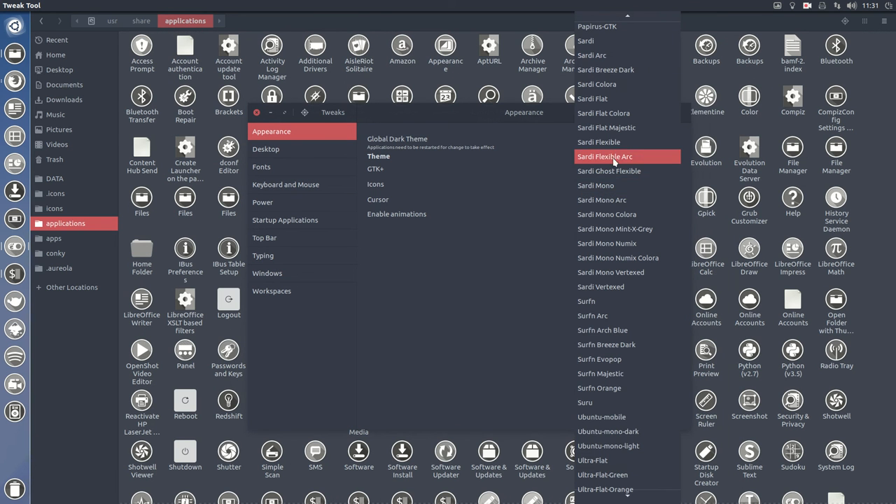
pyautogui.click(606, 156)
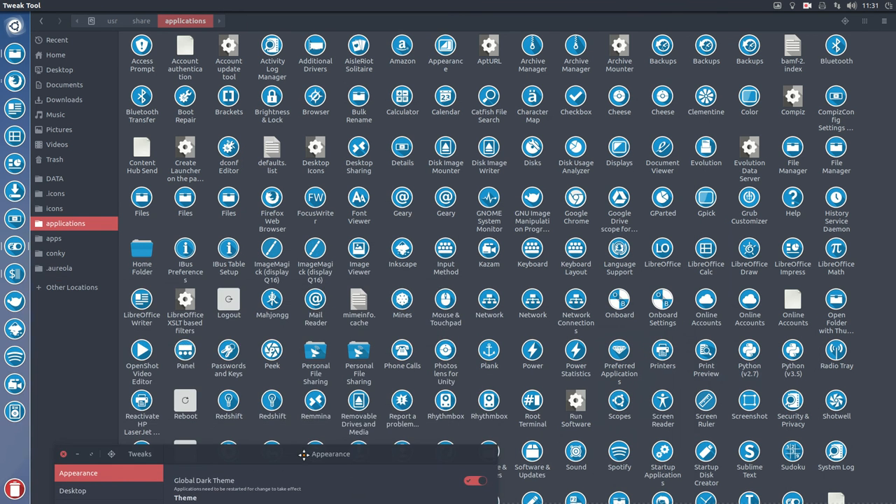
pyautogui.scroll(-3)
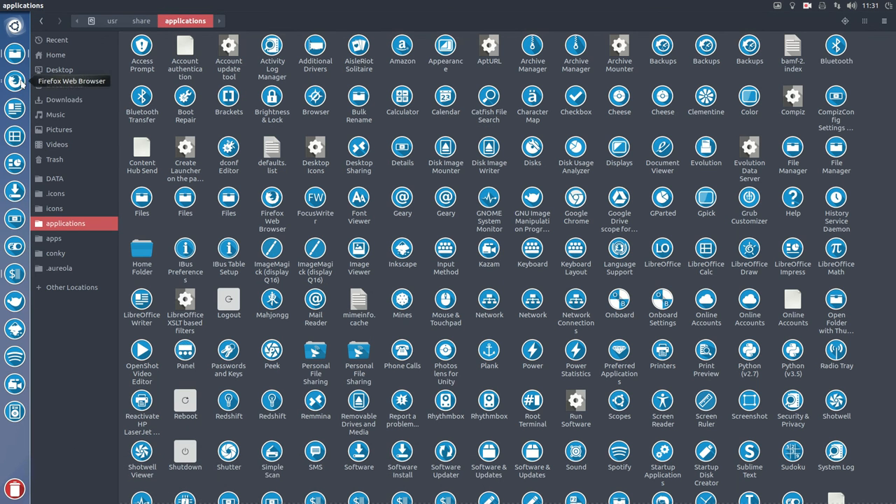
# Launch Firefox, search erikdubois.be for 'fogga', and scroll to the hardcode fixer posts.
pyautogui.click(14, 80)
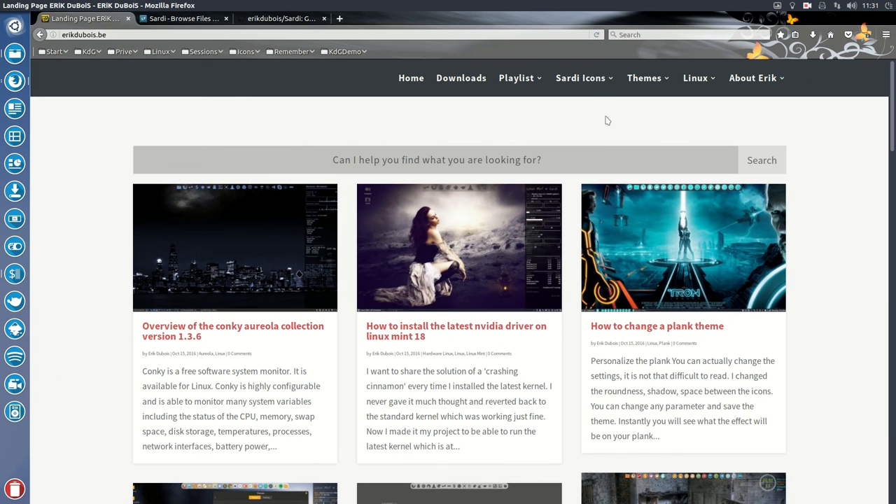
pyautogui.click(580, 78)
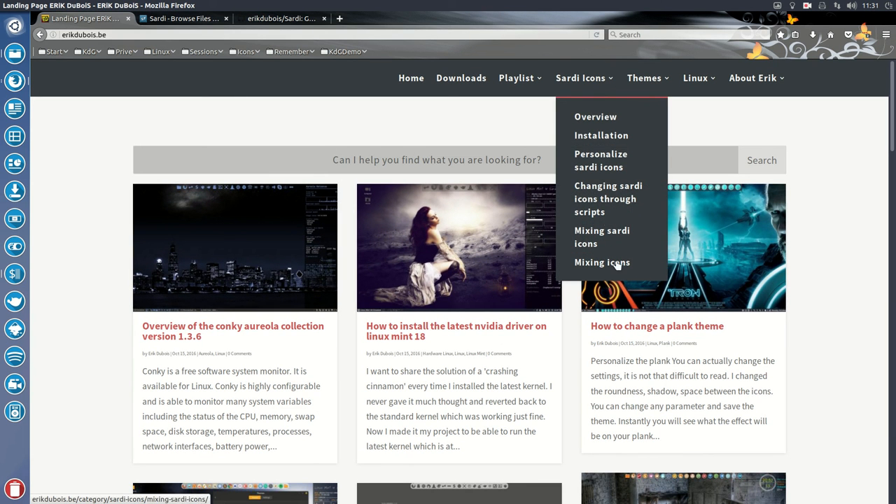
pyautogui.click(411, 160)
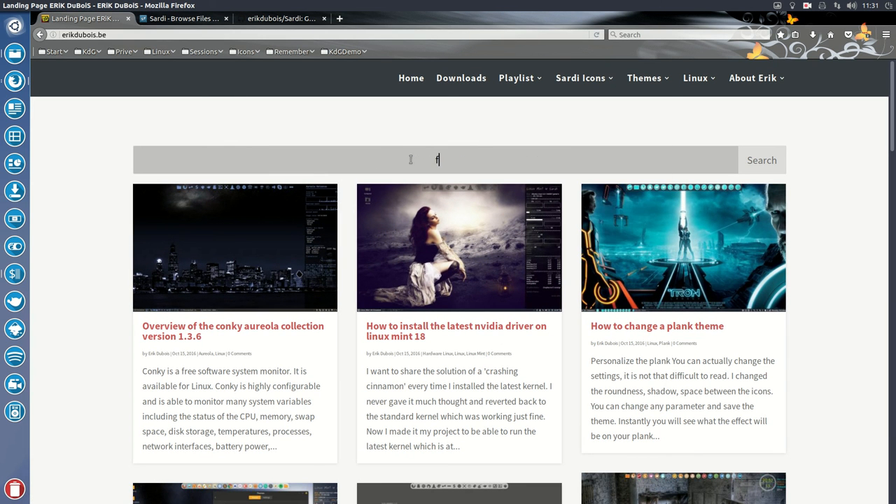
pyautogui.write('fogga')
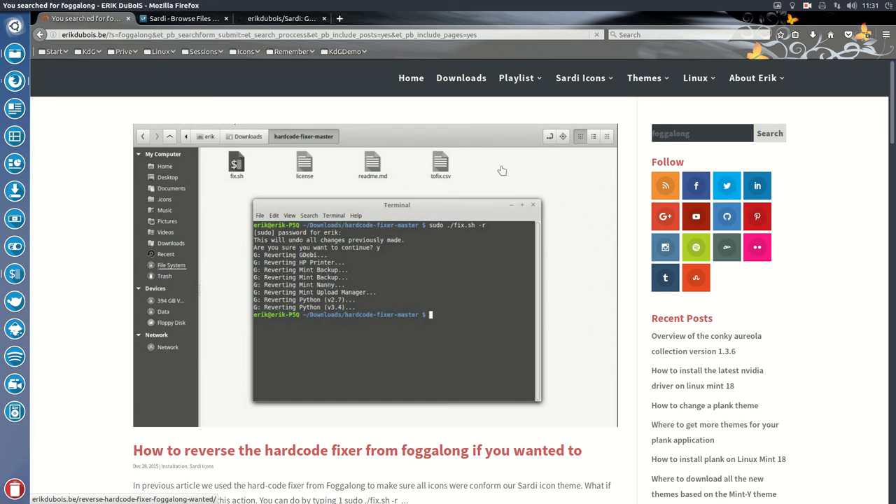
pyautogui.scroll(-3)
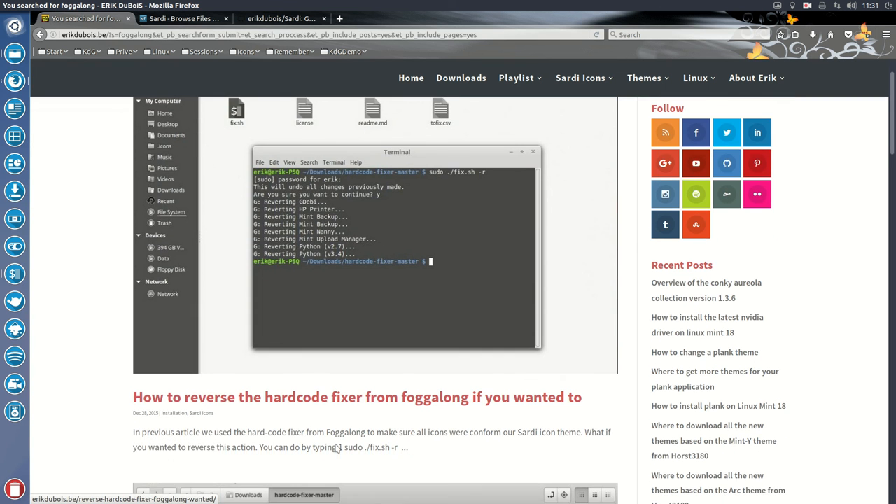
pyautogui.scroll(-3)
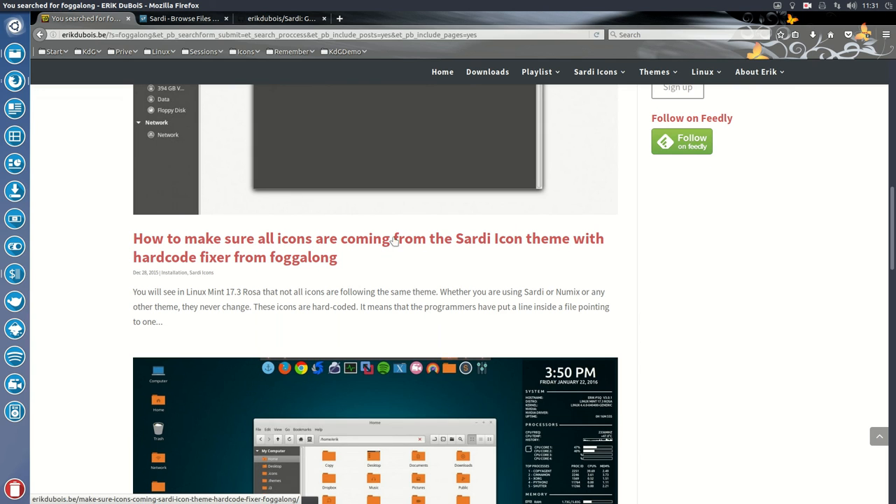
pyautogui.moveTo(530, 243)
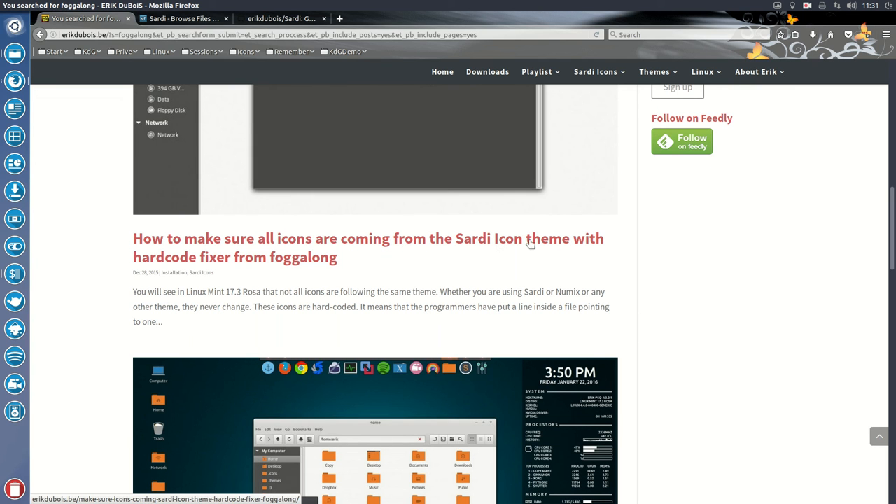
pyautogui.moveTo(216, 262)
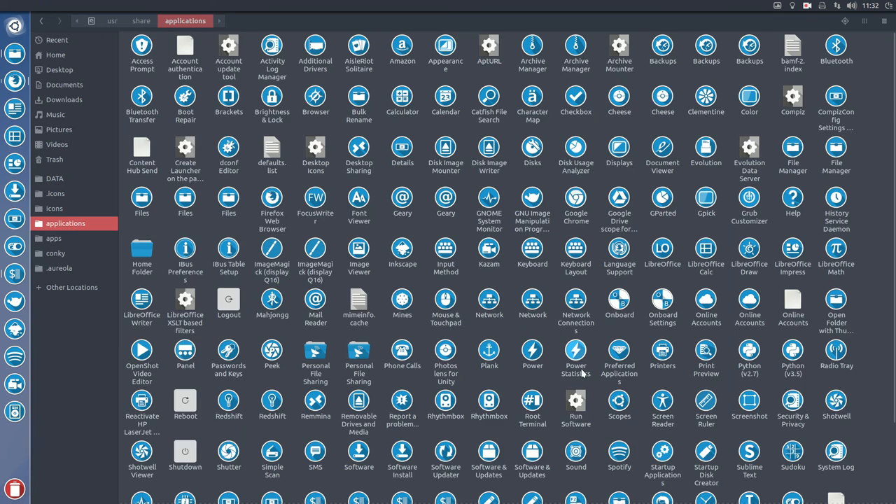
pyautogui.moveTo(548, 356)
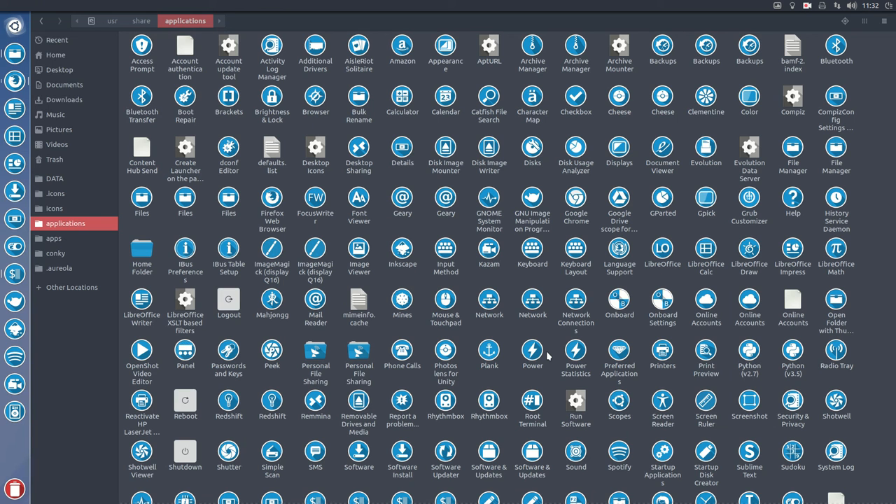
pyautogui.moveTo(59, 4)
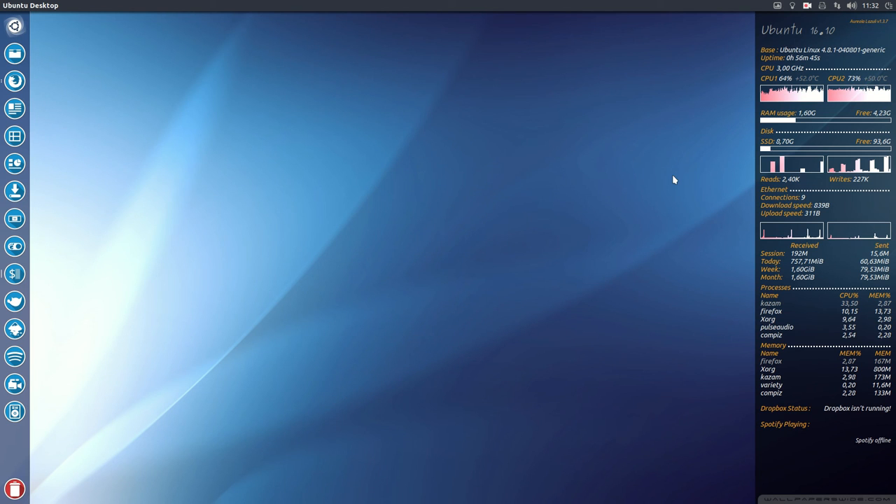
# Close the Files window for /usr/share/applications, leaving only the Ubuntu desktop.
pyautogui.click(808, 7)
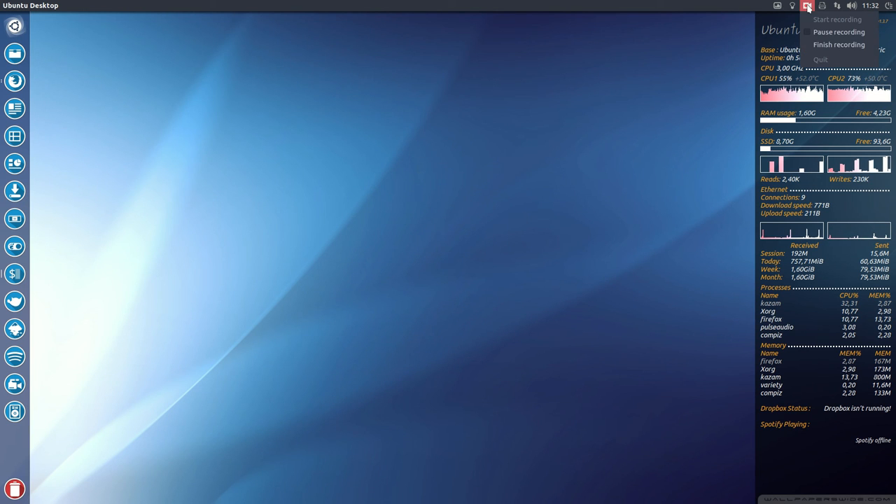